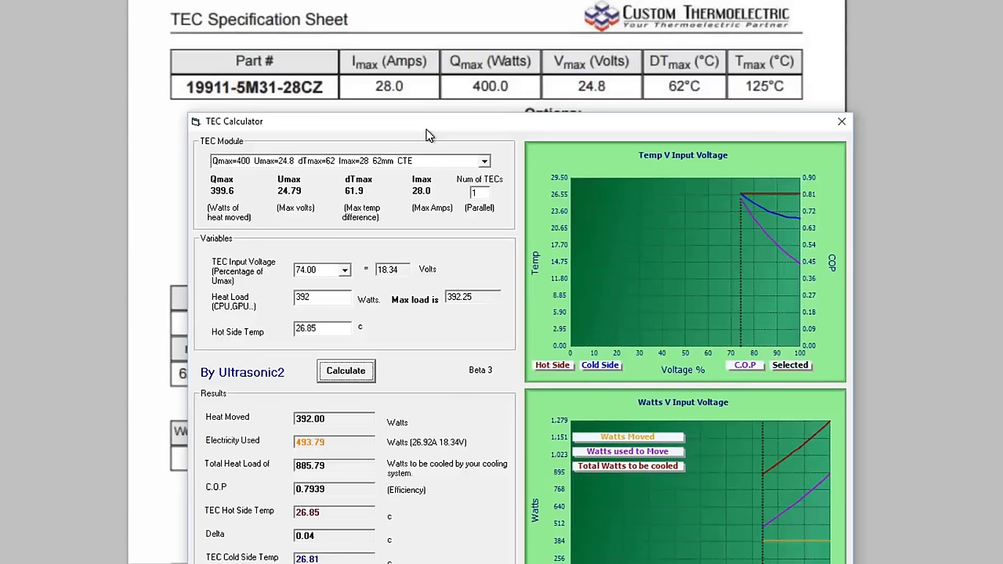
Calculate results for a 421 W heat load at a 26.85 °C hot side (901.56 W, COP 0.4670)
{"action": "left_click", "coordinate": [840, 122]}
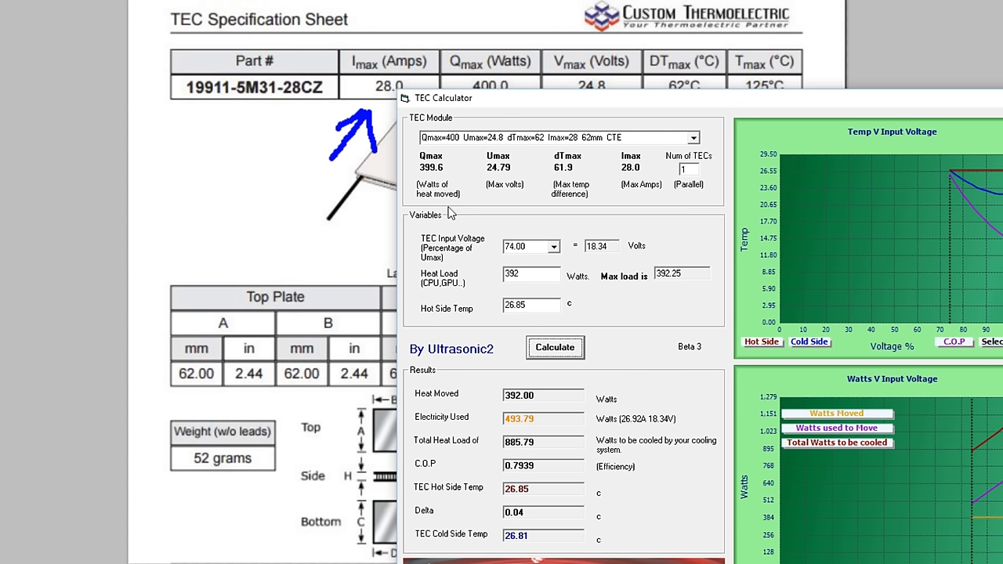
{"action": "mouse_move", "coordinate": [564, 196]}
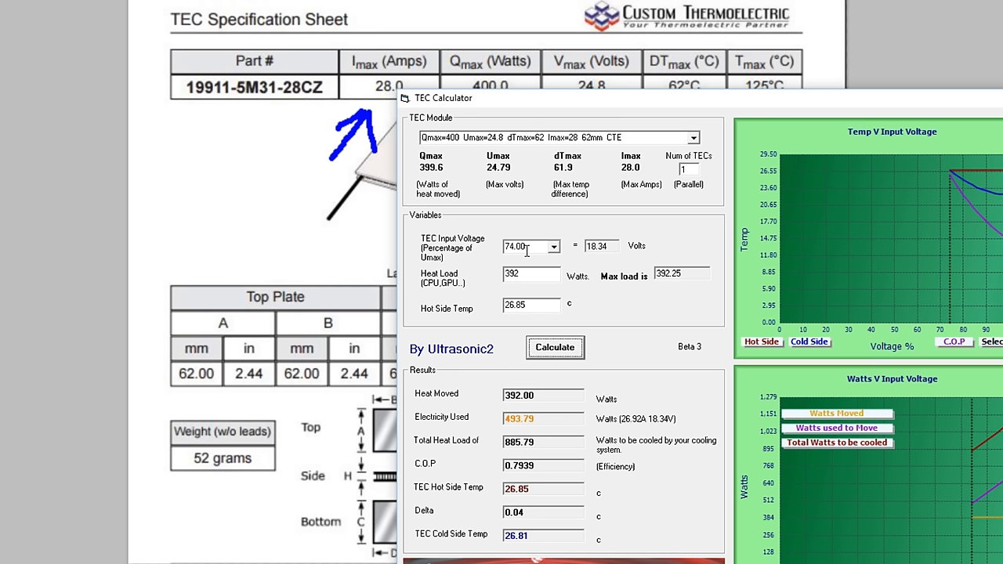
{"action": "mouse_move", "coordinate": [646, 423]}
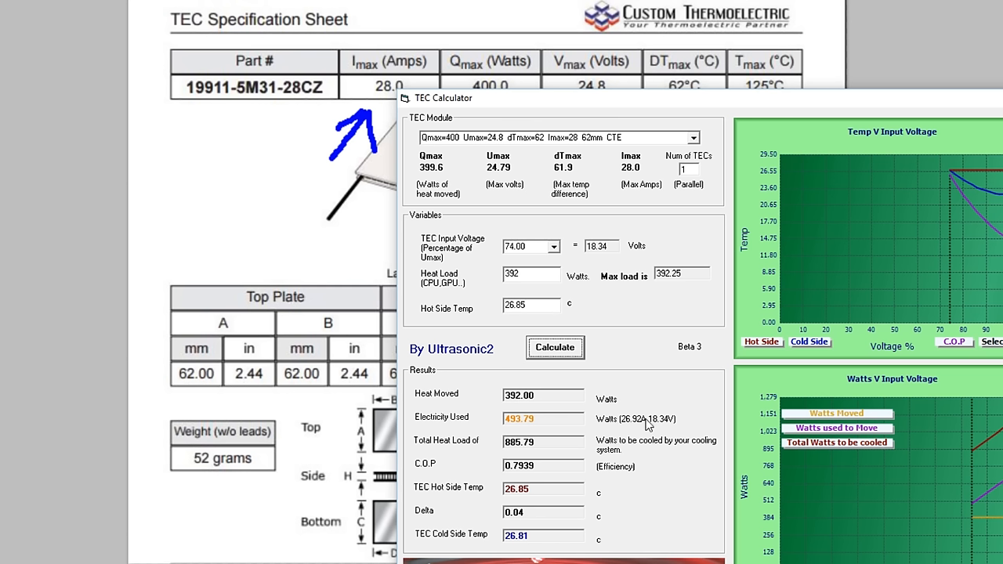
{"action": "mouse_move", "coordinate": [545, 272]}
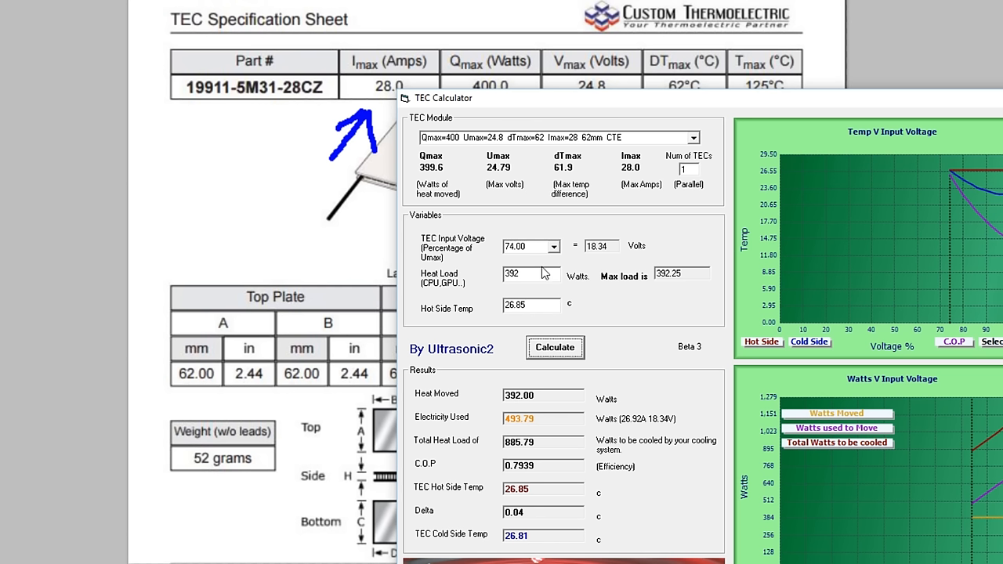
{"action": "left_click", "coordinate": [531, 273]}
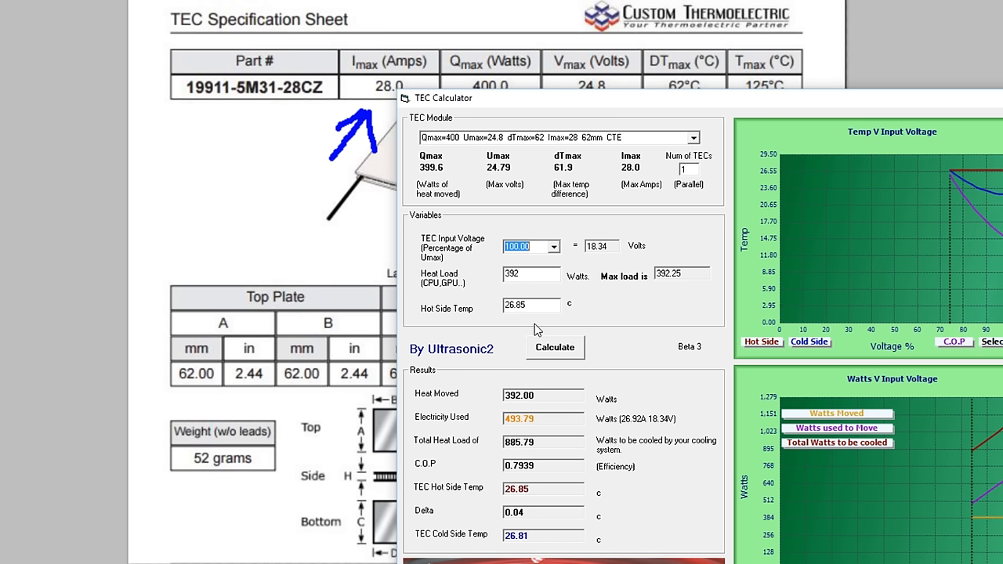
{"action": "left_click", "coordinate": [554, 347]}
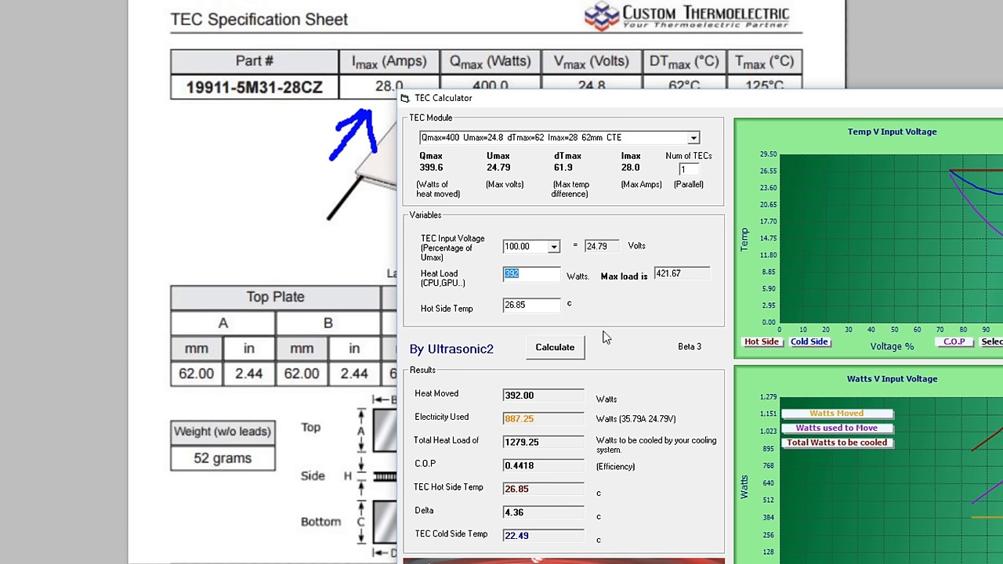
{"action": "left_click", "coordinate": [555, 347]}
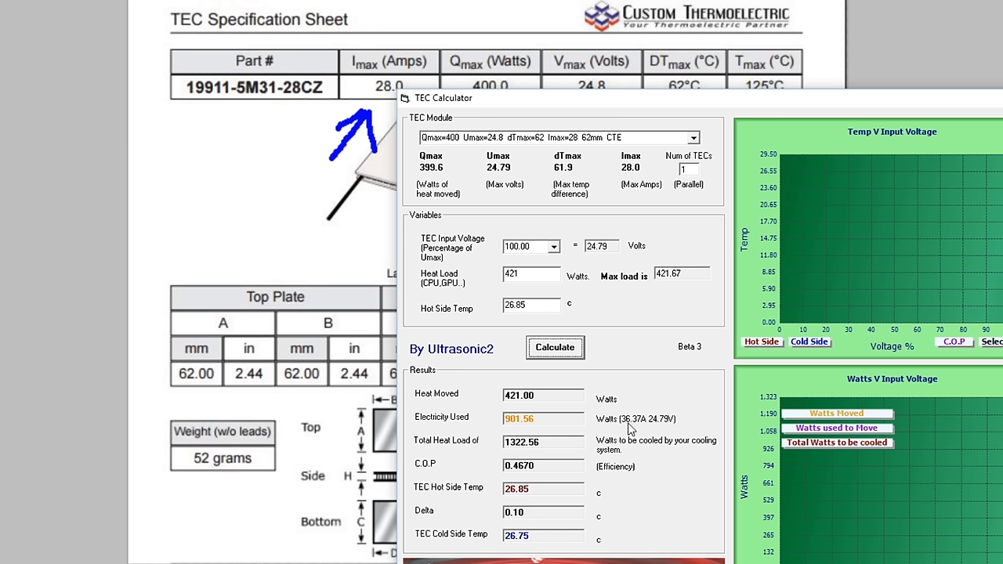
{"action": "mouse_move", "coordinate": [644, 430]}
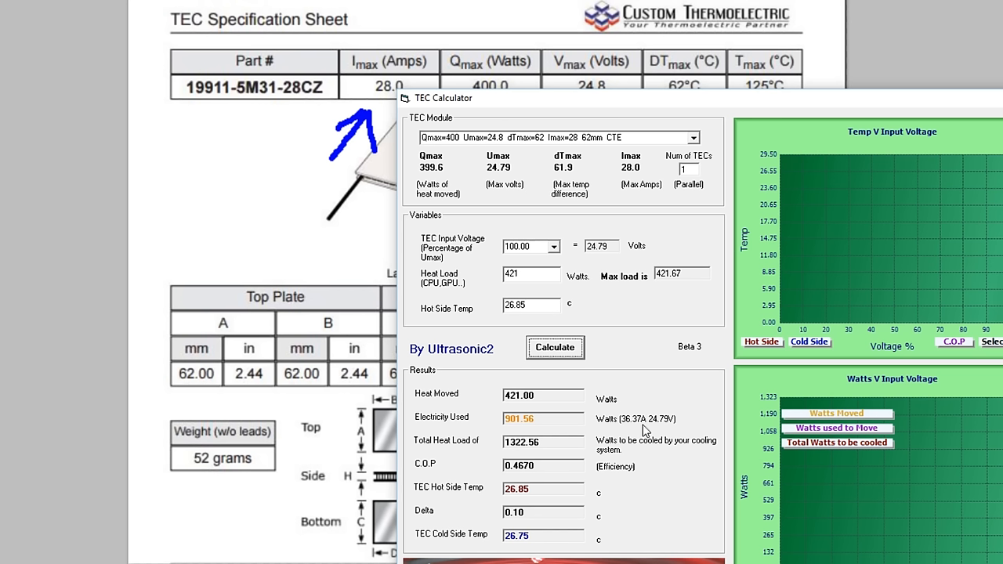
{"action": "mouse_move", "coordinate": [593, 272]}
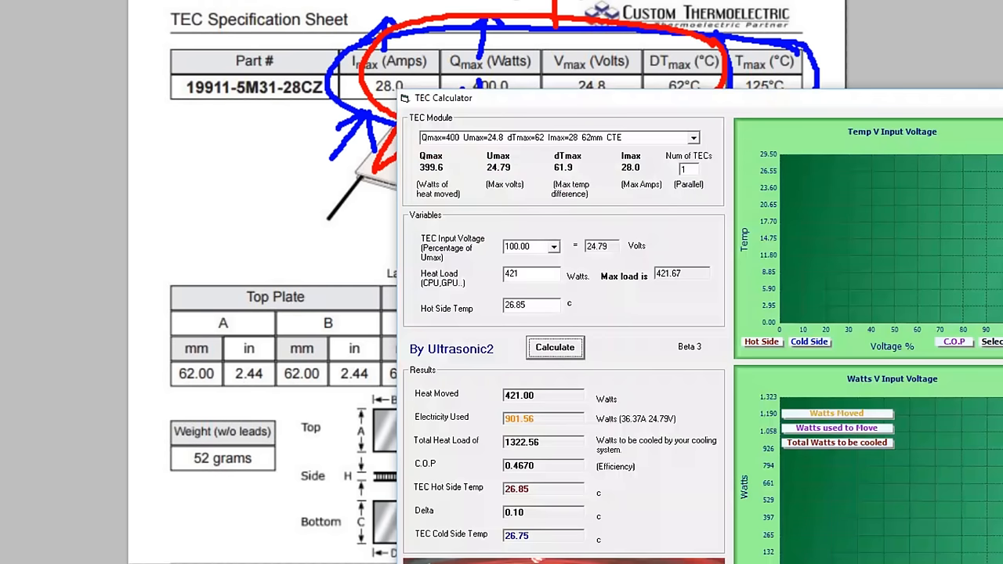
Bring up the spec sheet ratings and scroll down to review them
{"action": "left_click", "coordinate": [555, 347]}
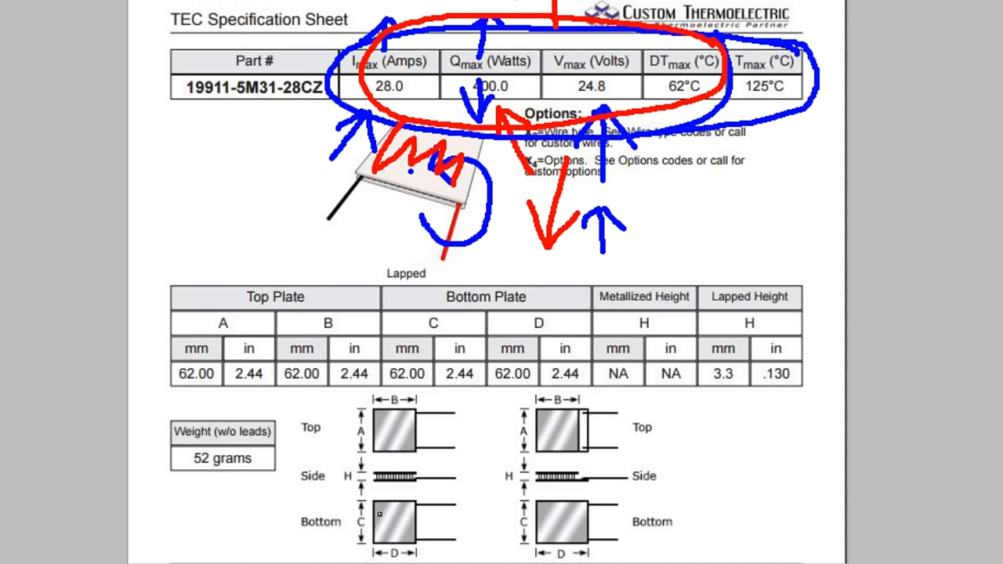
{"action": "scroll", "scroll_direction": "down", "scroll_amount": 3}
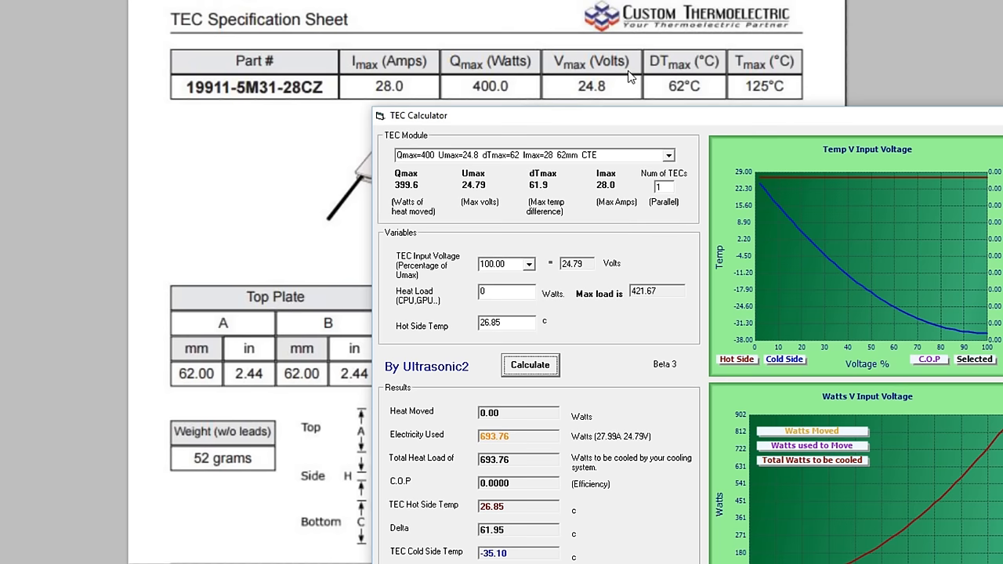
{"action": "mouse_move", "coordinate": [605, 198]}
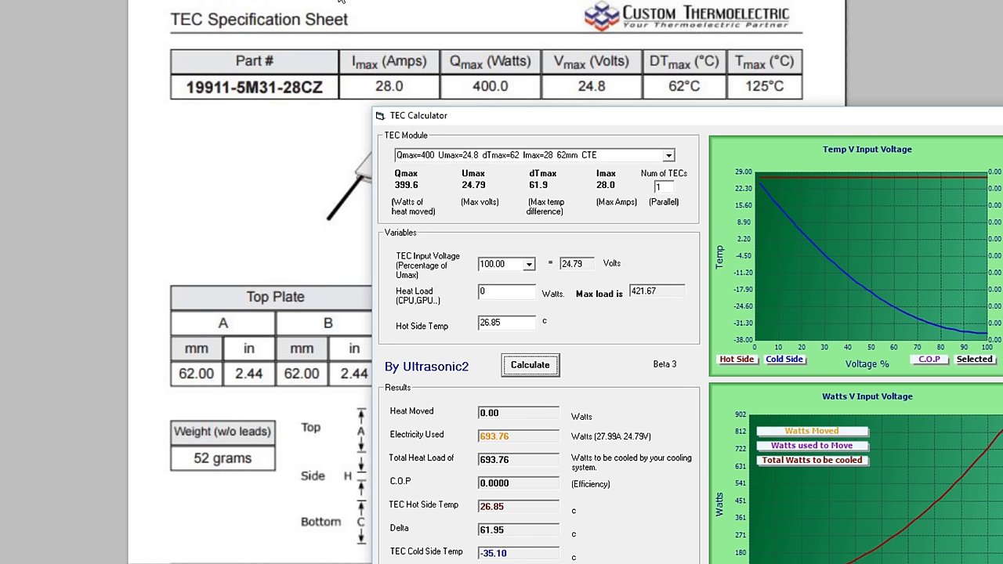
{"action": "mouse_move", "coordinate": [474, 338]}
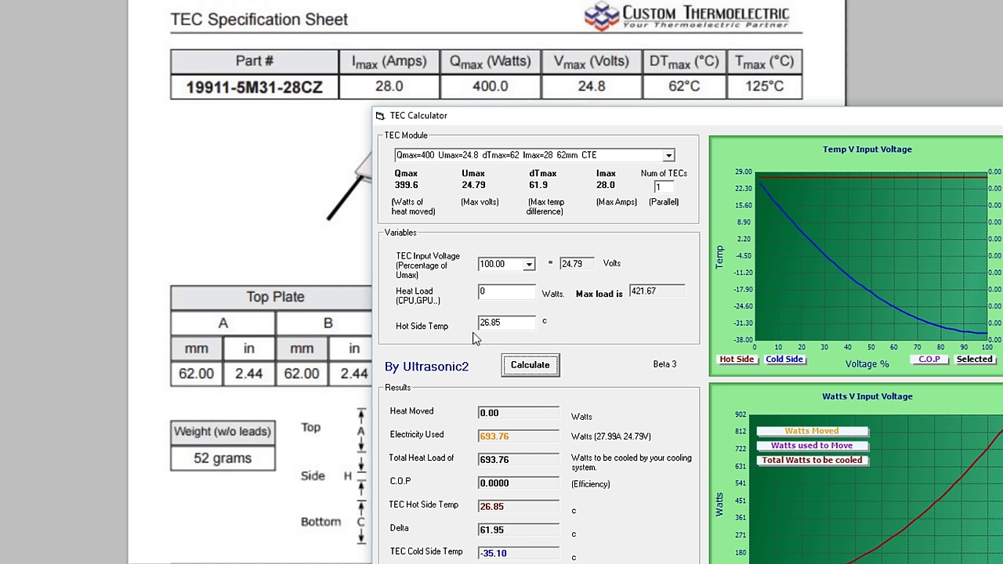
Recalculate with a 50 °C hot side, giving 795.19 W electricity and -19.73 °C cold side
{"action": "type", "text": "50"}
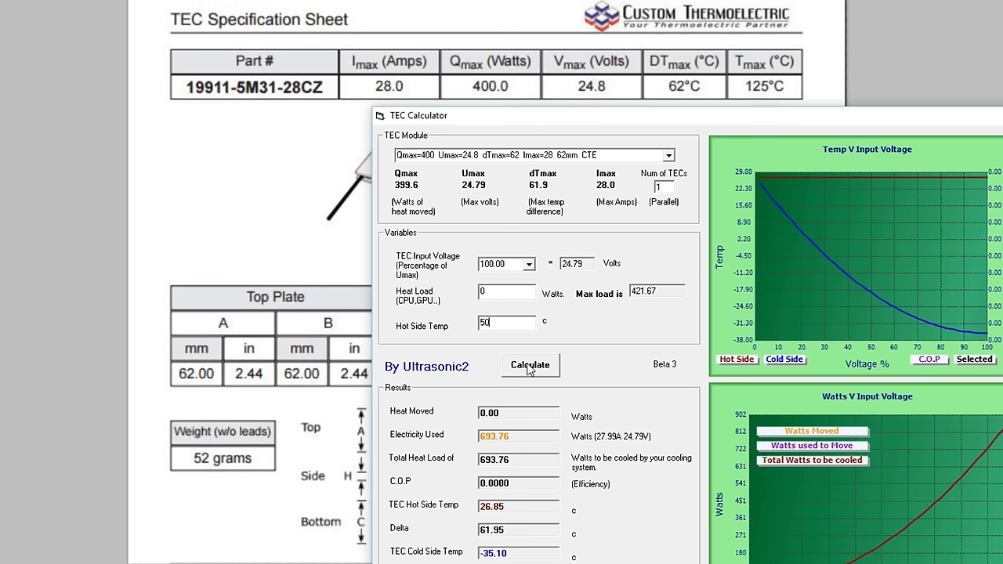
{"action": "left_click", "coordinate": [529, 365]}
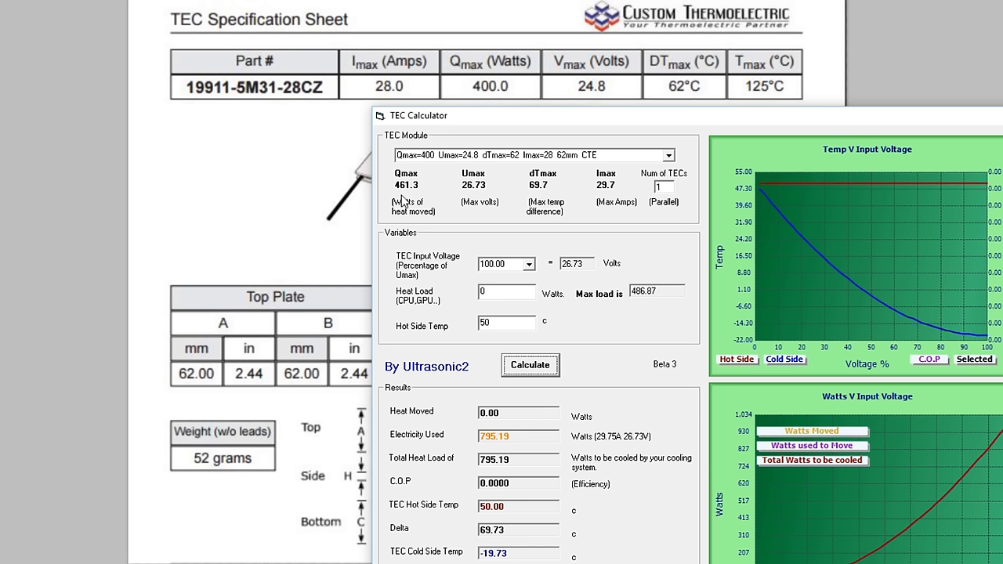
{"action": "mouse_move", "coordinate": [541, 195]}
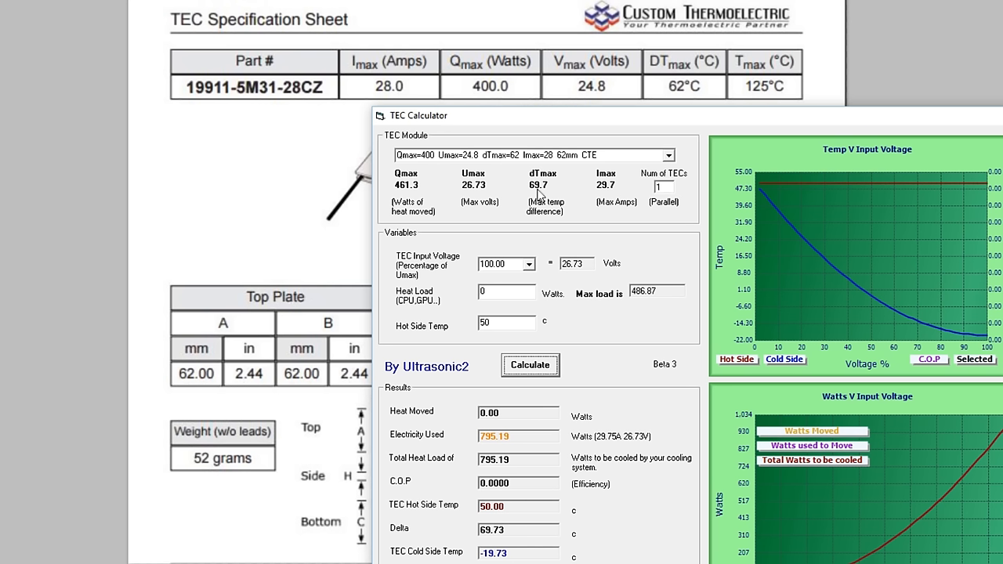
{"action": "mouse_move", "coordinate": [605, 332]}
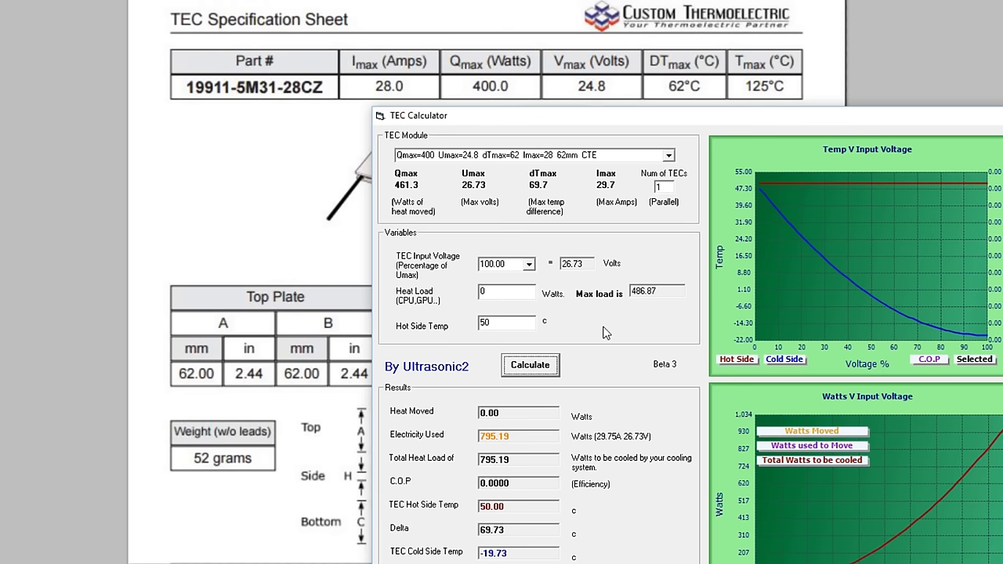